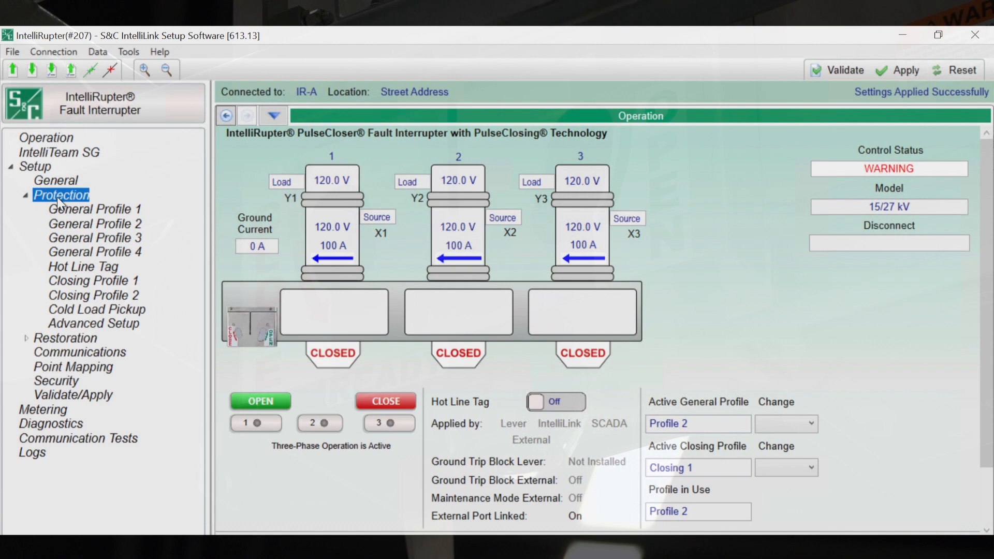
# - In Closing Profile 1 Main, set PulseClosing Enabled to No, then back to Yes
pyautogui.click(93, 280)
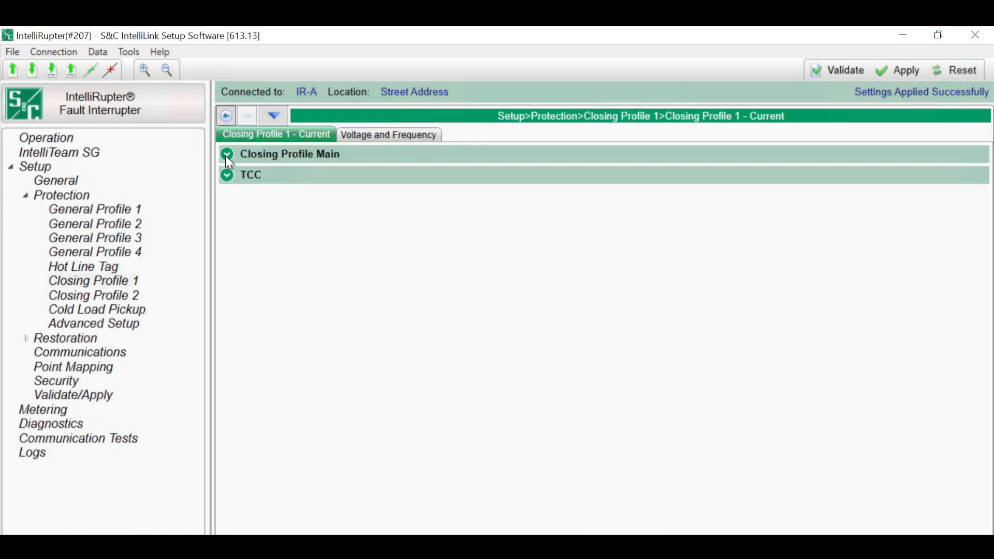
pyautogui.click(226, 155)
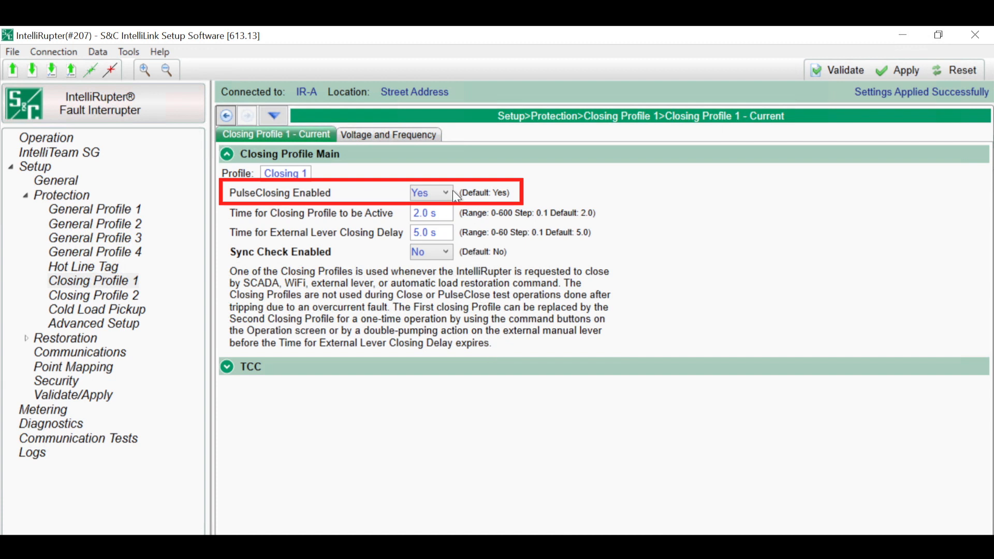
pyautogui.click(444, 193)
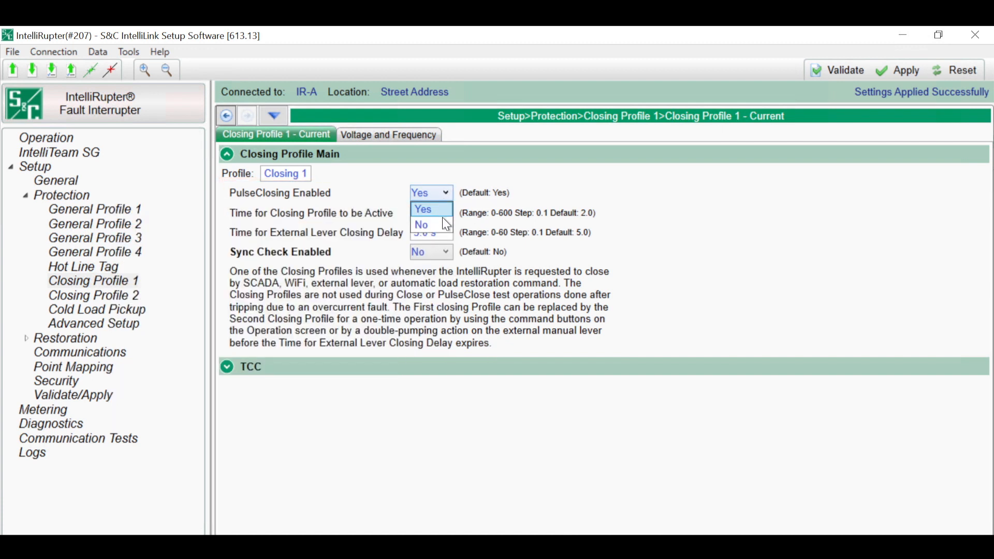
pyautogui.click(420, 223)
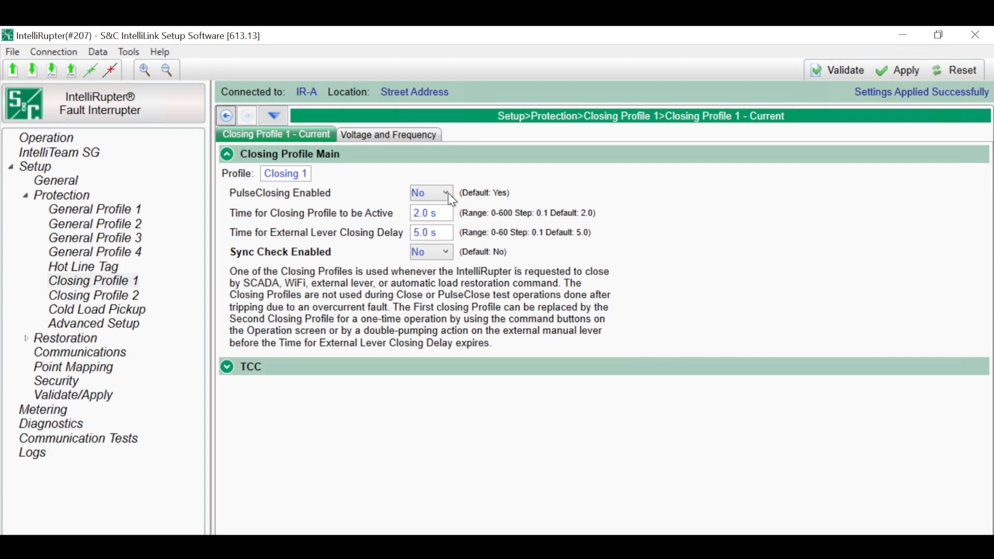
pyautogui.click(445, 192)
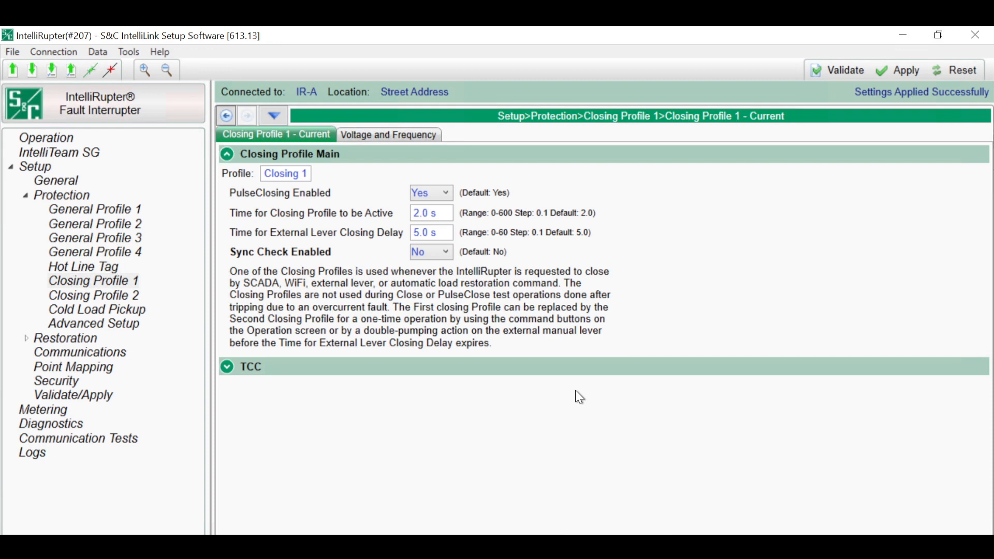
pyautogui.moveTo(62, 142)
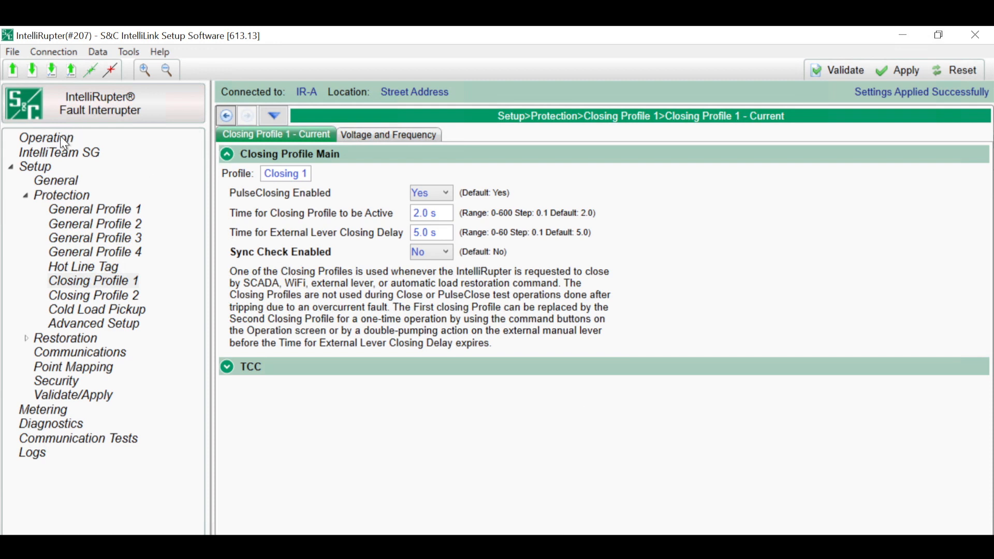
# - Show the Operation overview with General Profile 2 and Closing 1 active, expanding Setup > Protection
pyautogui.click(45, 136)
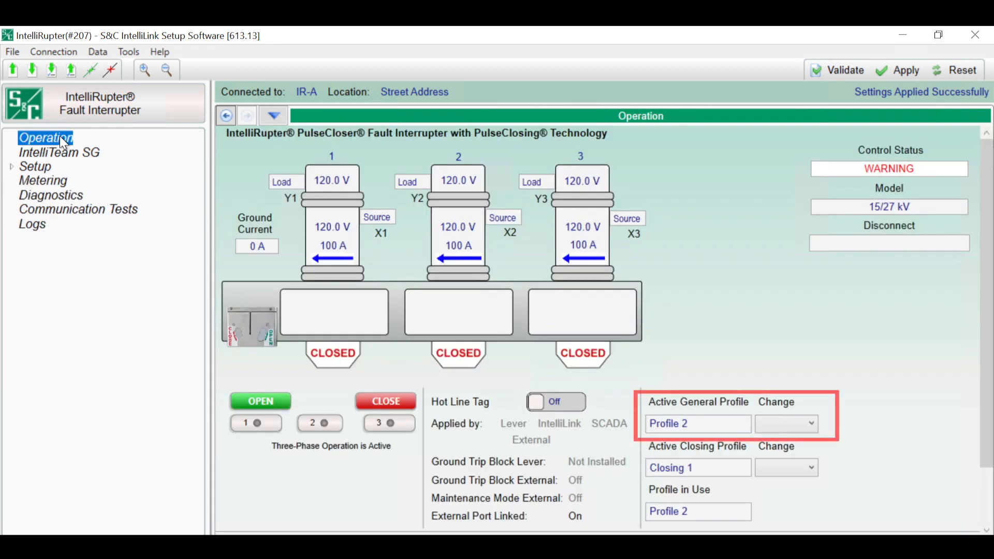
pyautogui.moveTo(59, 162)
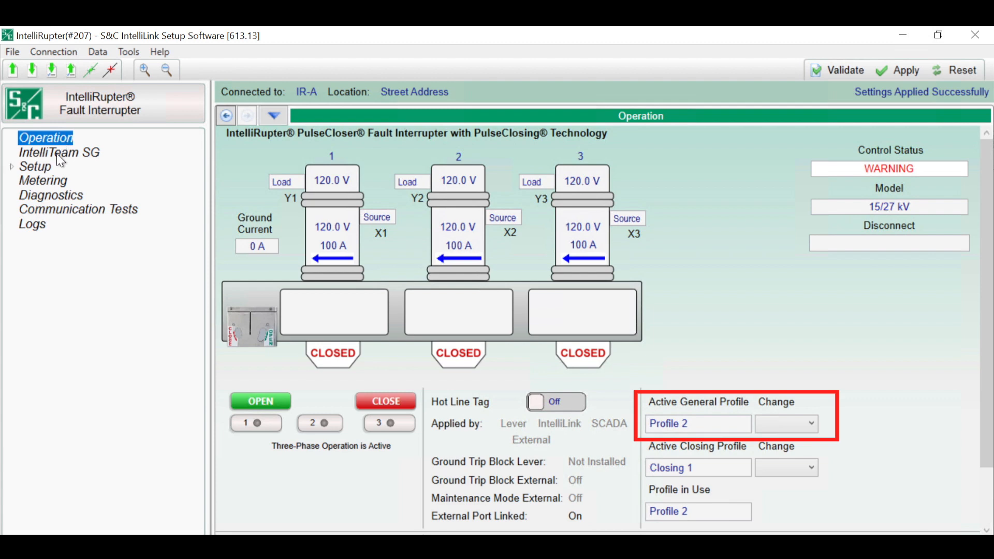
pyautogui.click(36, 165)
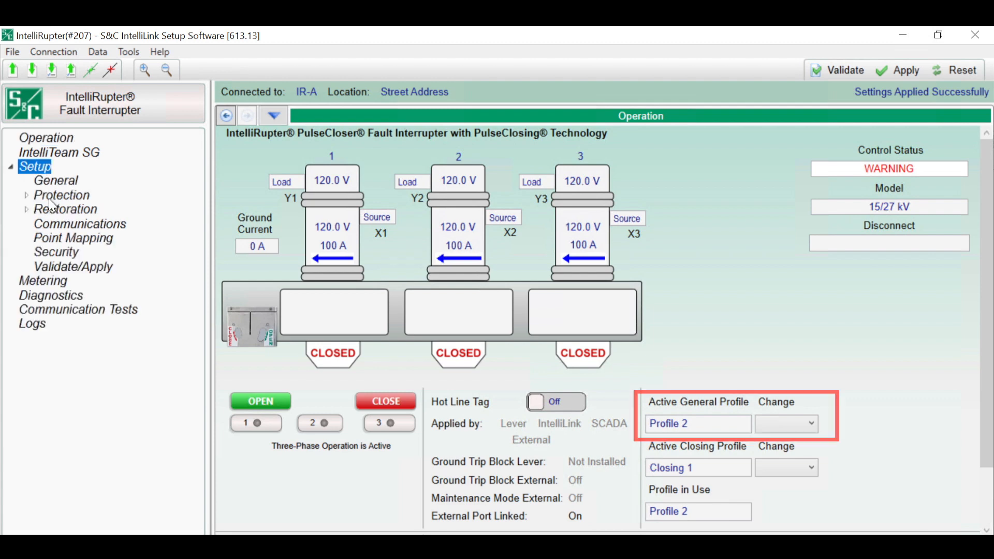
pyautogui.click(60, 194)
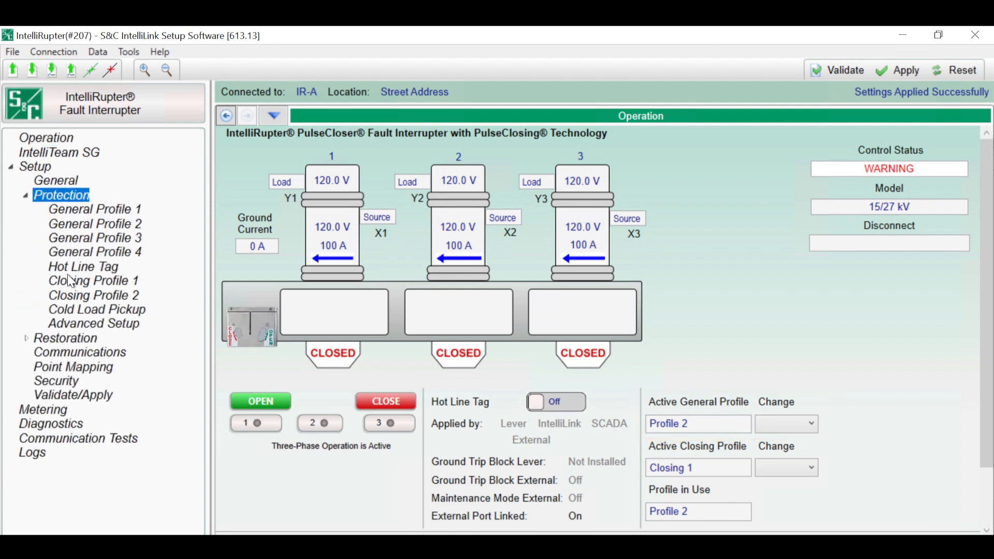
# - Reopen Closing Profile 1's main settings, PulseClosing Enabled still Yes
pyautogui.click(94, 280)
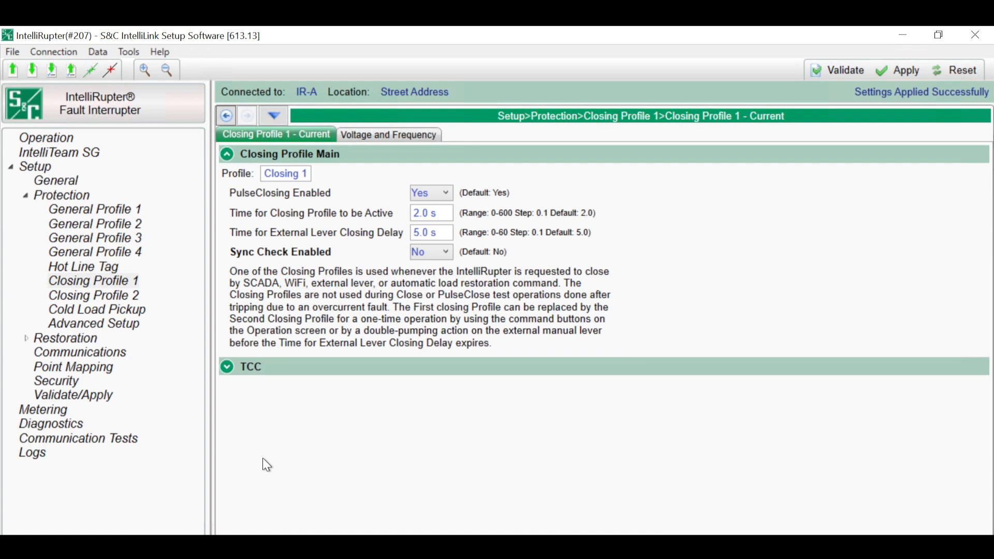
pyautogui.moveTo(240, 402)
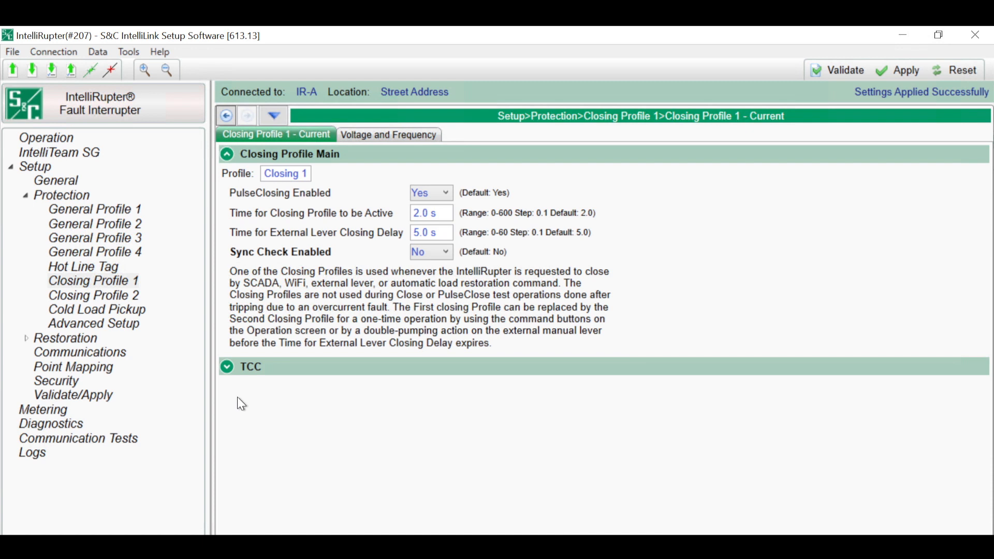
pyautogui.moveTo(136, 309)
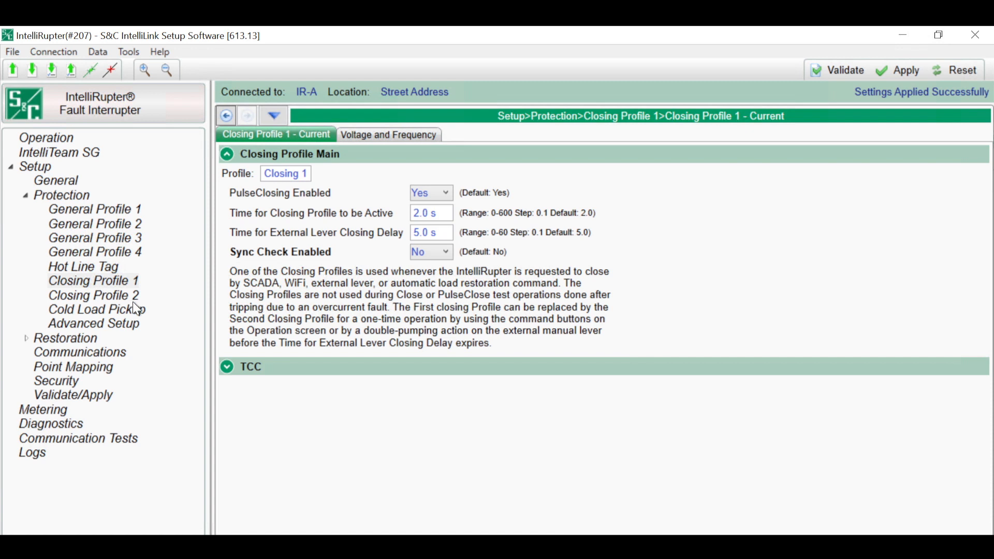
pyautogui.moveTo(120, 298)
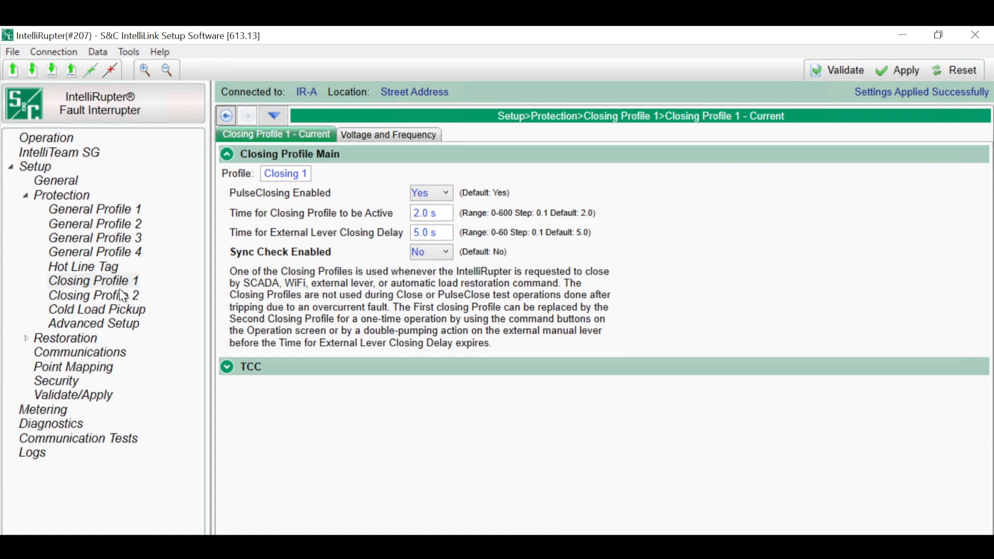
pyautogui.moveTo(127, 303)
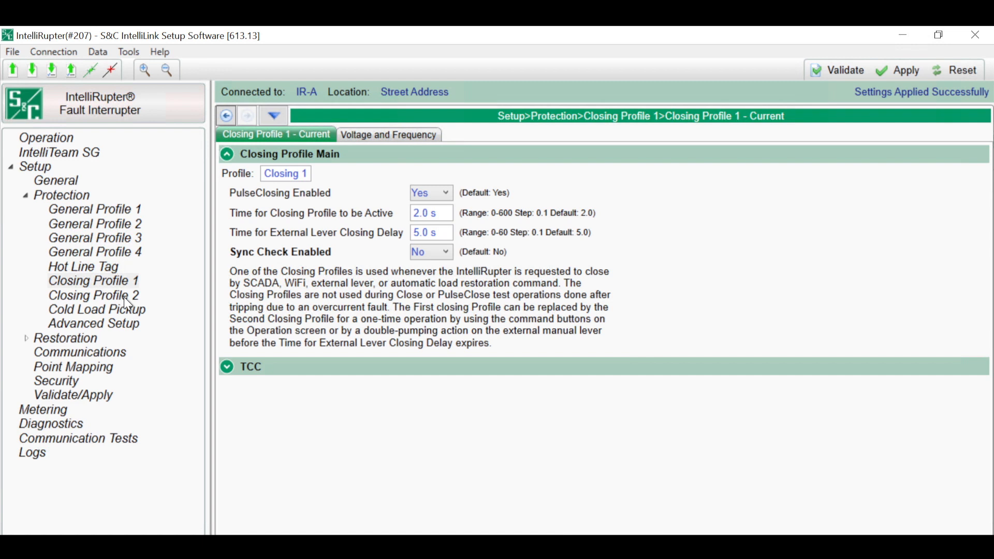
pyautogui.moveTo(419, 263)
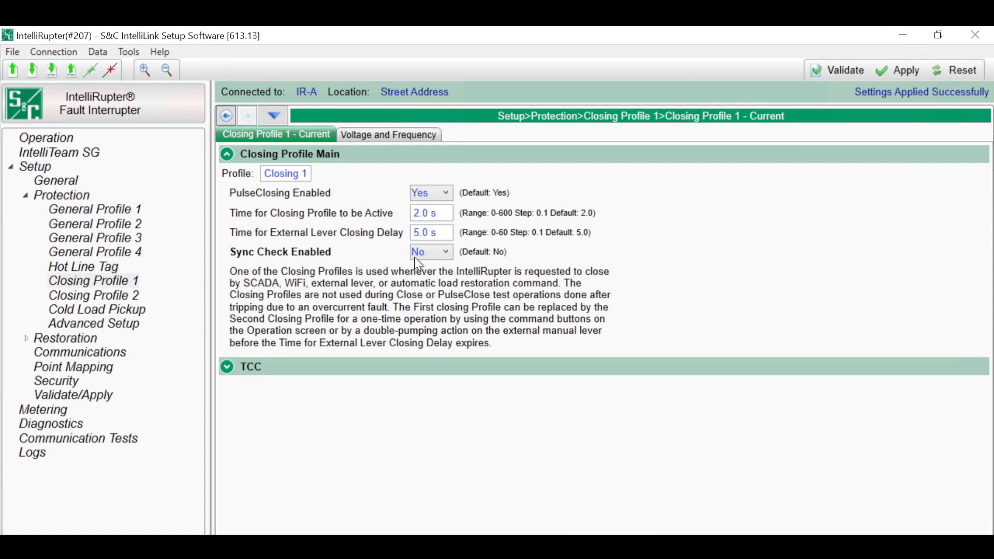
# - Set Sync Check Enabled to Yes for Closing Profile 1 and expand its TCC settings
pyautogui.click(444, 252)
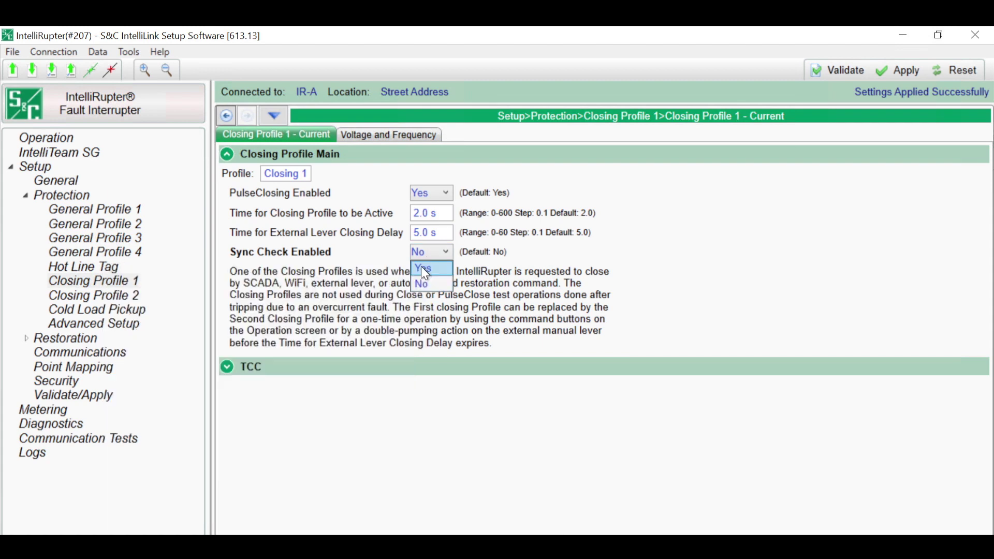
pyautogui.click(423, 269)
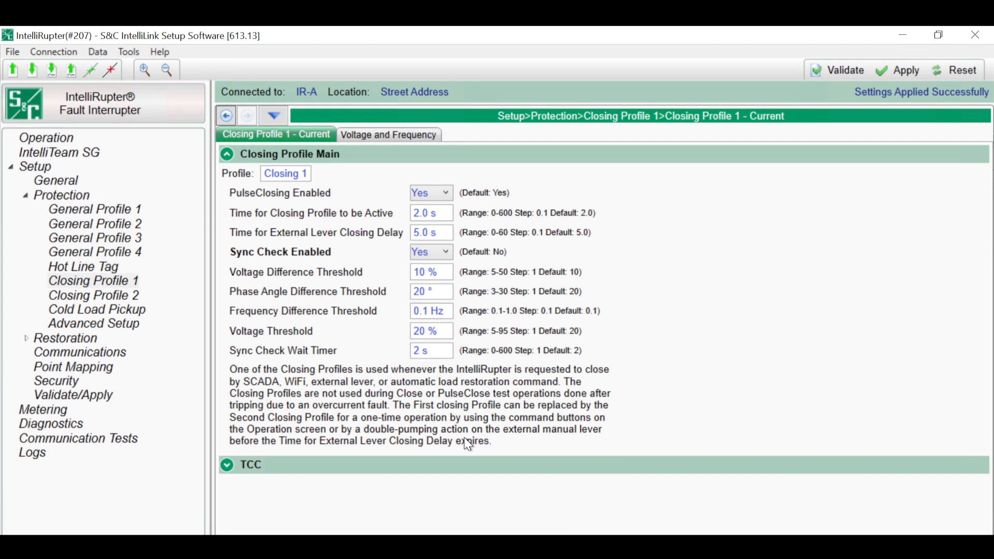
pyautogui.moveTo(456, 505)
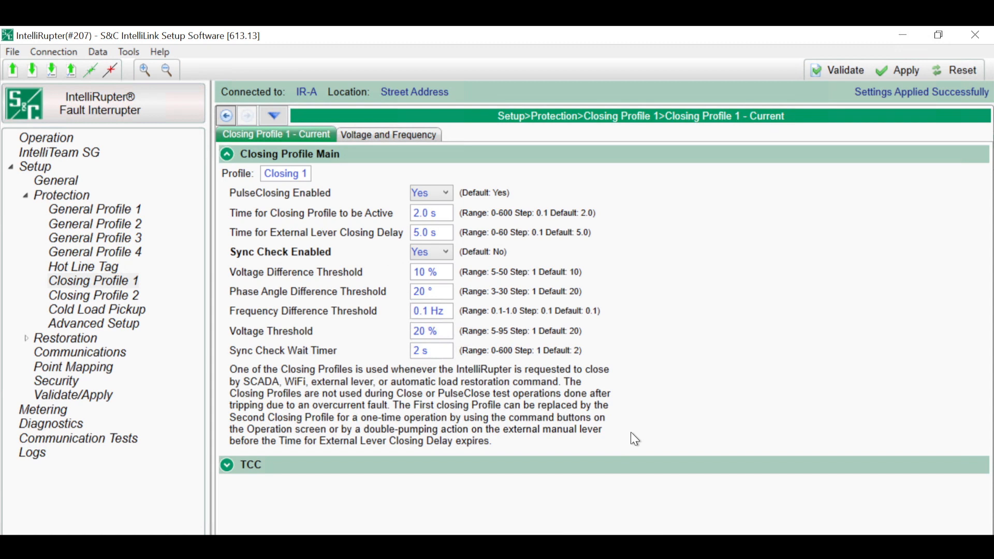
pyautogui.click(225, 464)
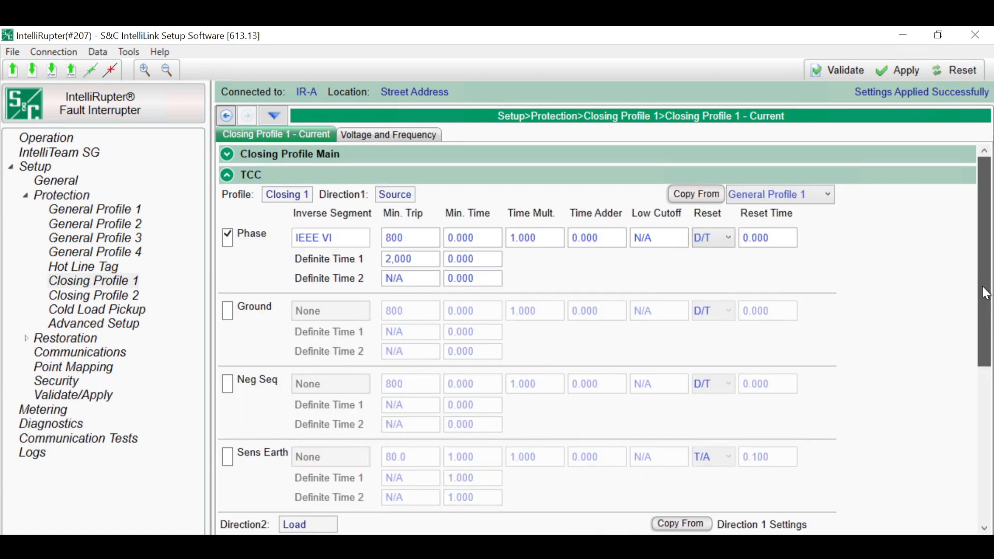
pyautogui.scroll(-3)
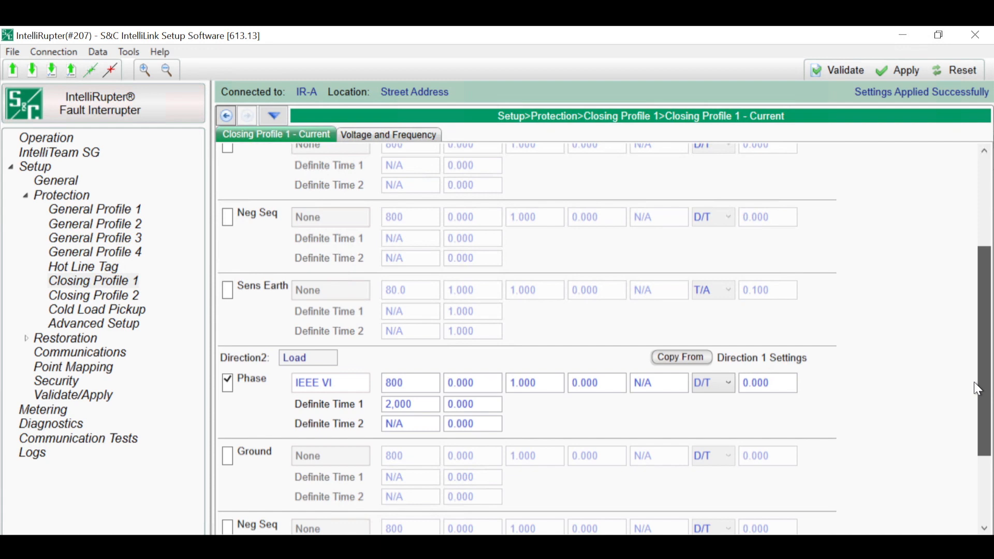
pyautogui.scroll(-3)
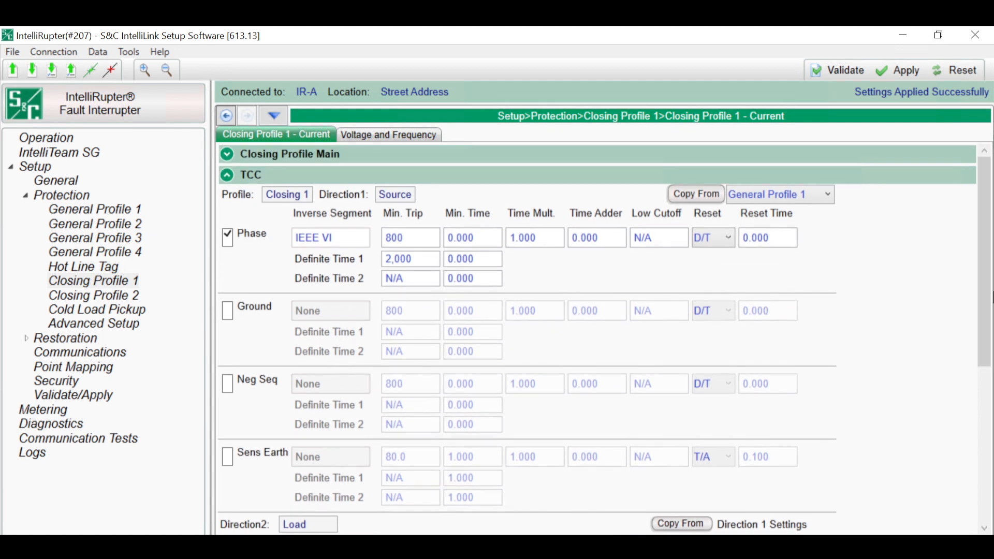
pyautogui.moveTo(824, 199)
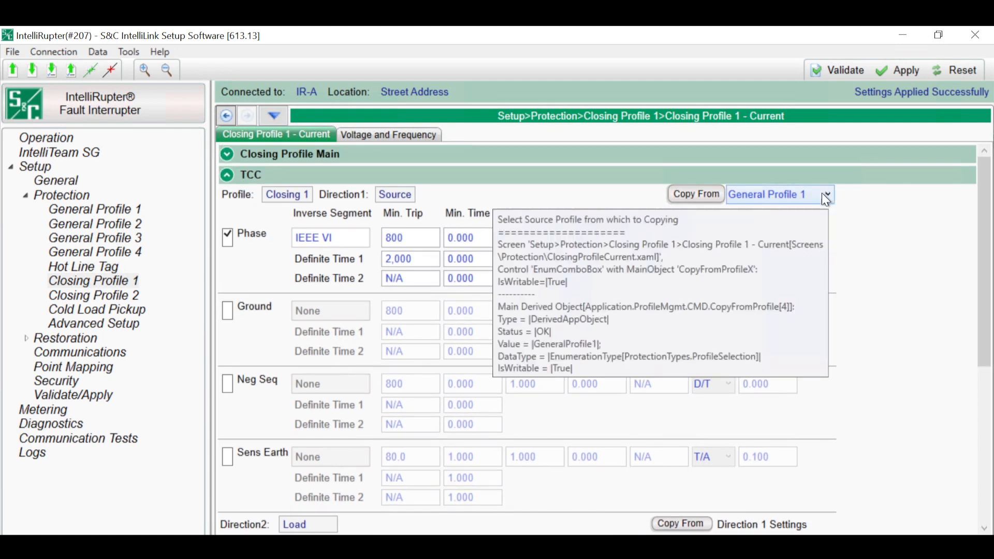
pyautogui.click(827, 194)
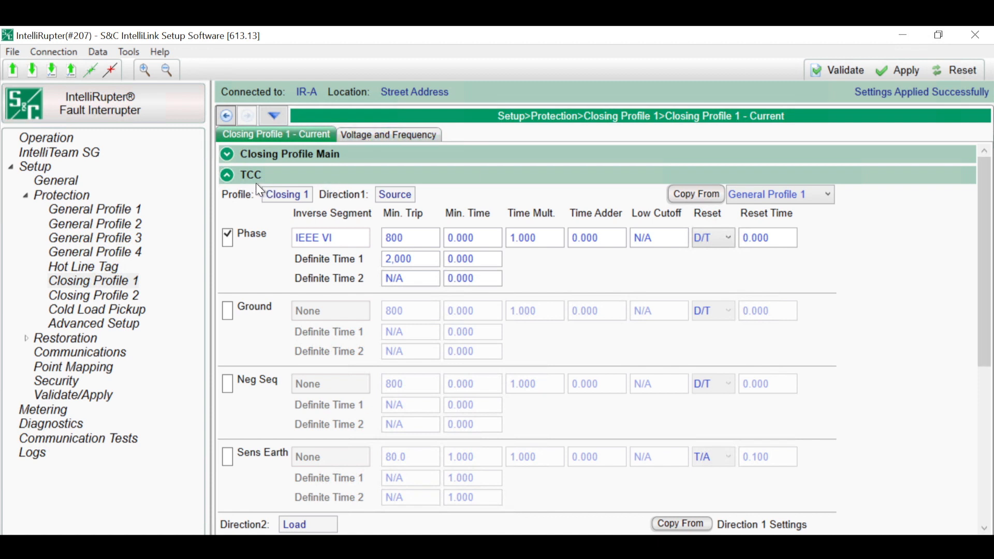
# - Collapse TCC and show Closing Profile 2, with PulseClosing and Sync Check both No
pyautogui.click(225, 175)
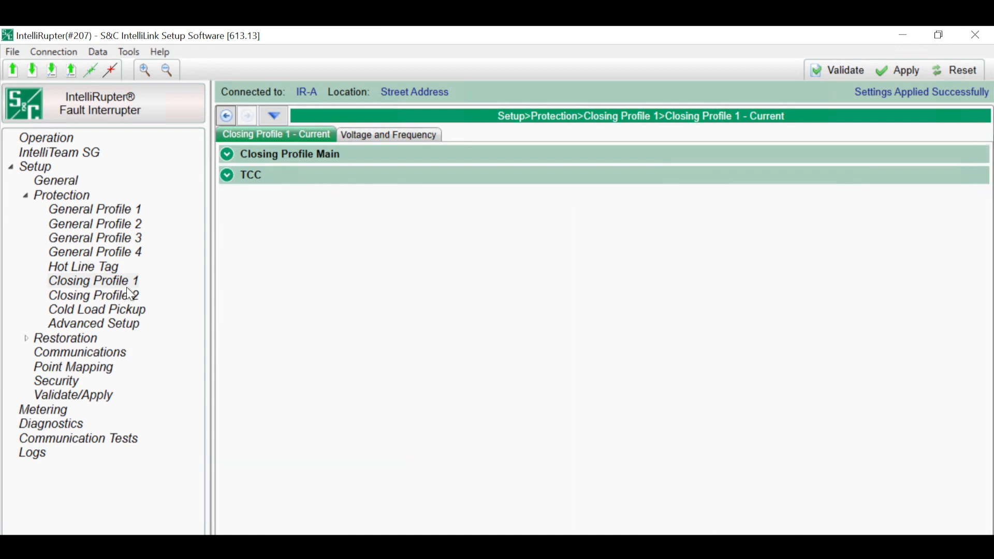
pyautogui.click(93, 295)
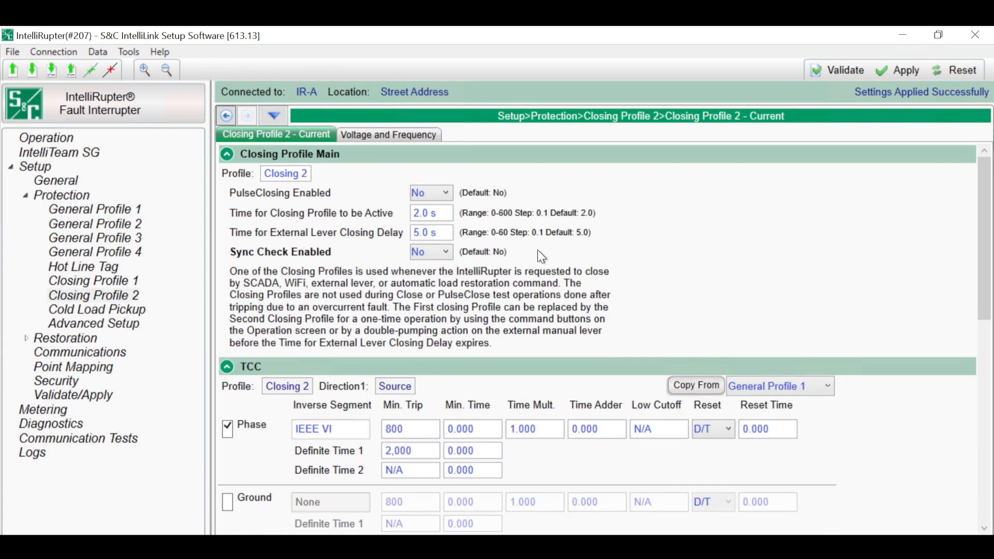
pyautogui.moveTo(867, 301)
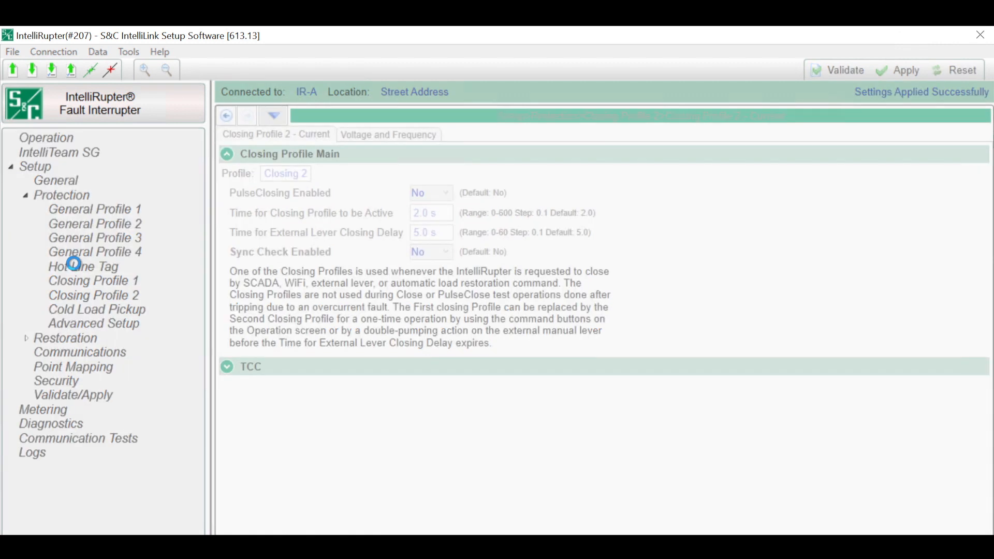
# - Review the Hot Line Tag profile down to Direction2 Load and ground trip block options
pyautogui.click(75, 267)
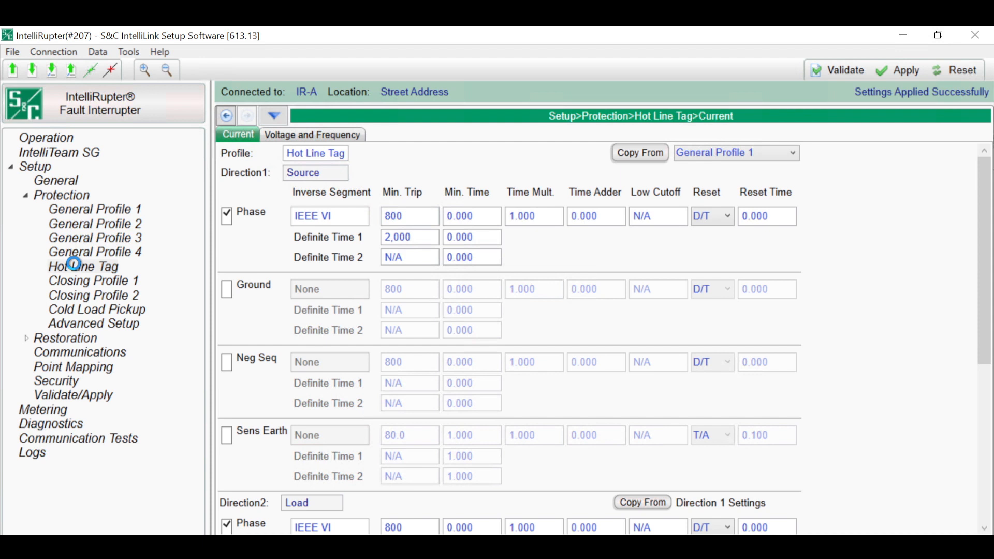
pyautogui.moveTo(929, 293)
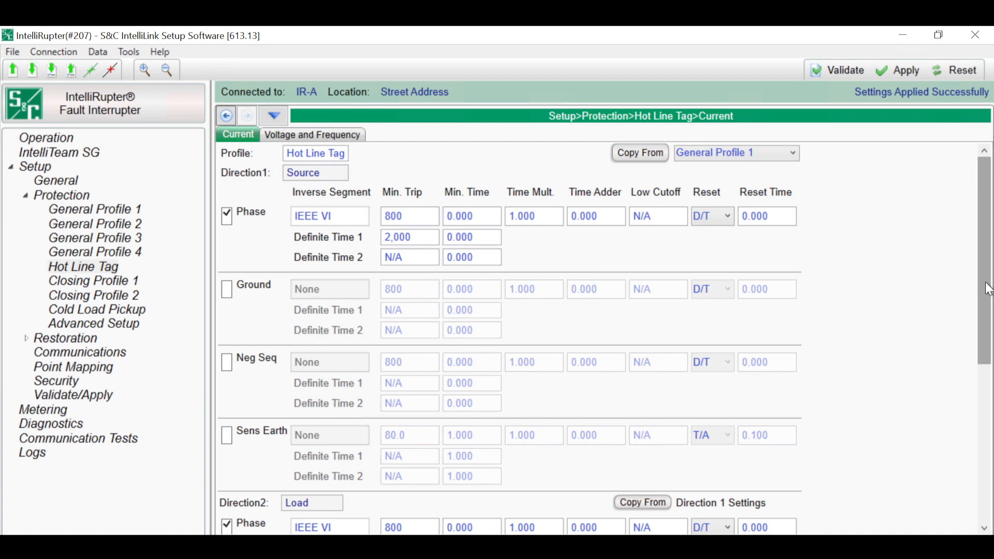
pyautogui.scroll(-3)
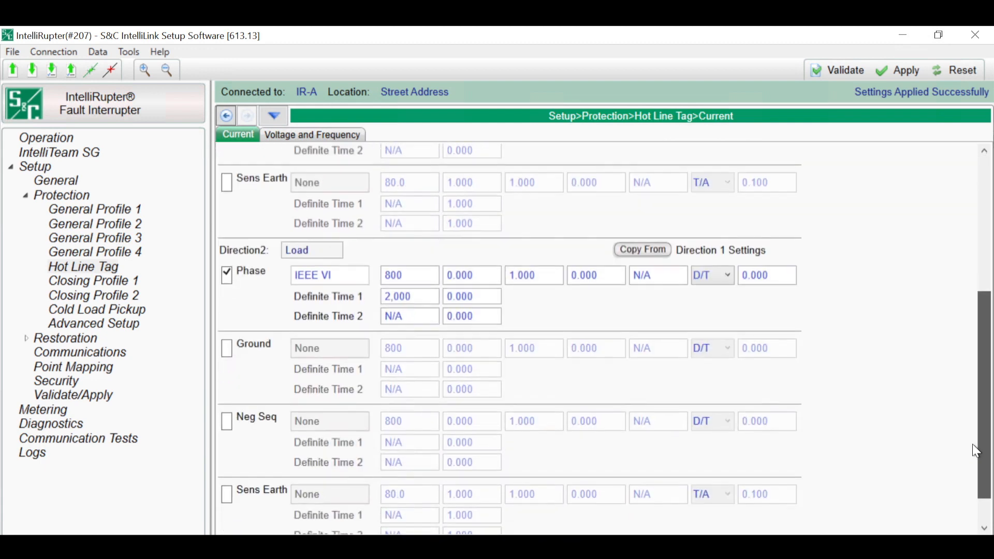
pyautogui.scroll(-3)
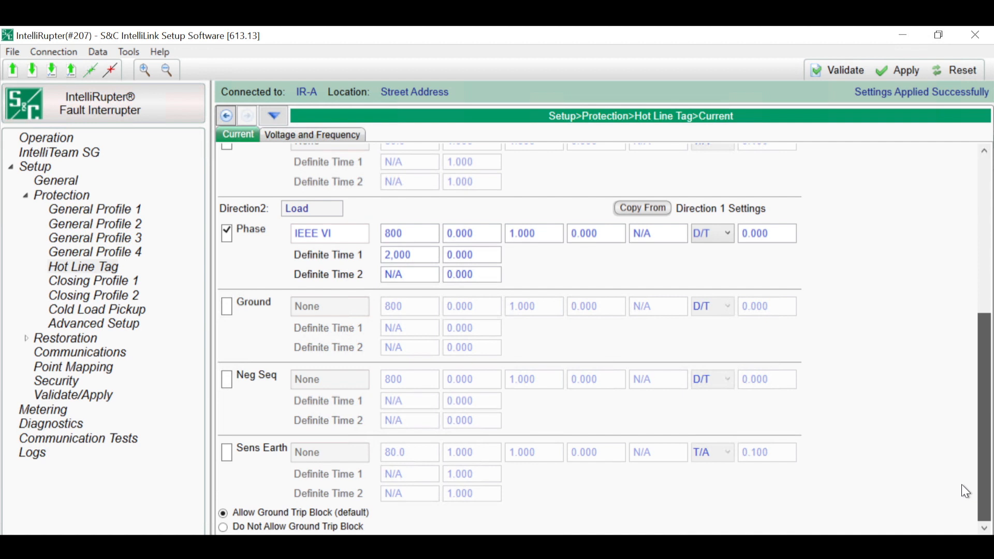
pyautogui.click(642, 209)
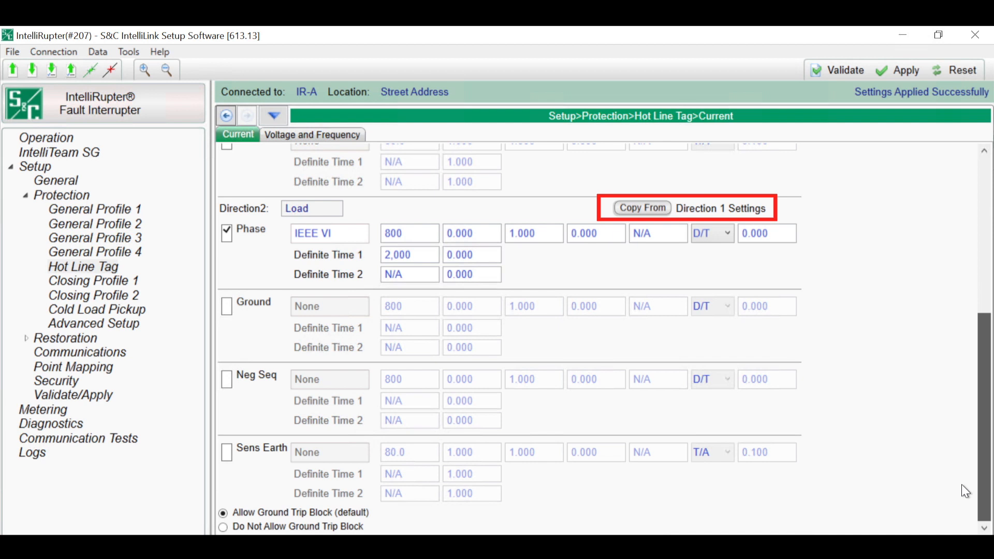